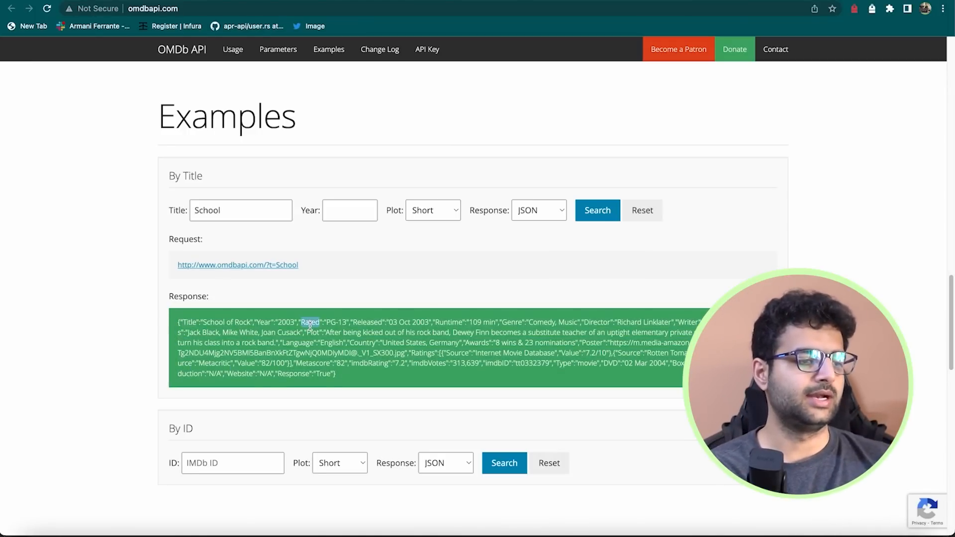
pyautogui.moveTo(359, 383)
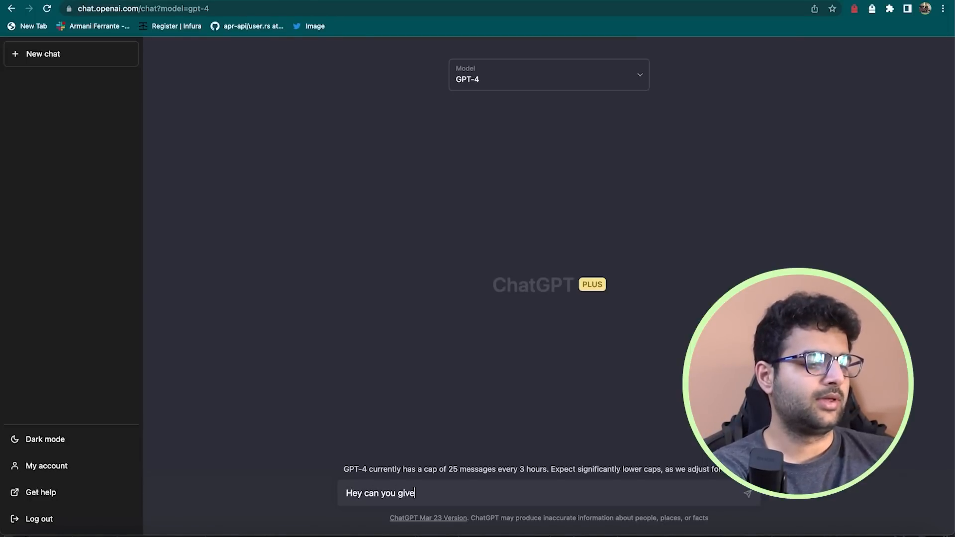
# Ask GPT-4 'can you give me the ts types for this object' with the pasted School of Rock JSON.
pyautogui.write('me the')
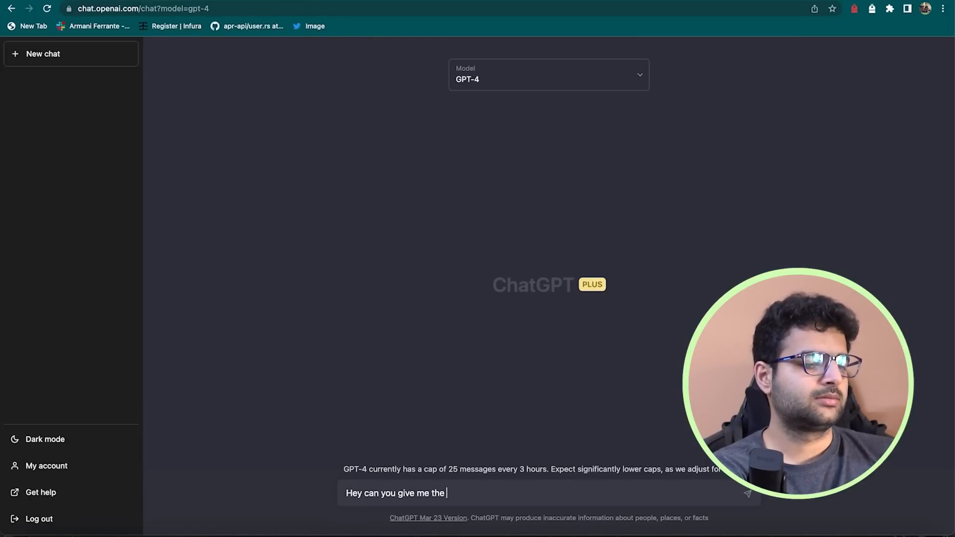
pyautogui.write('ts types for this')
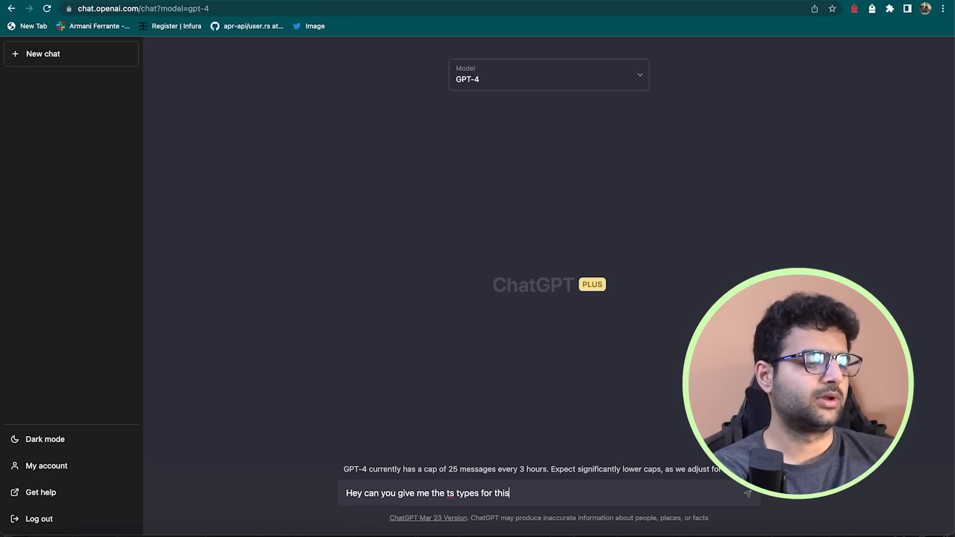
pyautogui.press('Return')
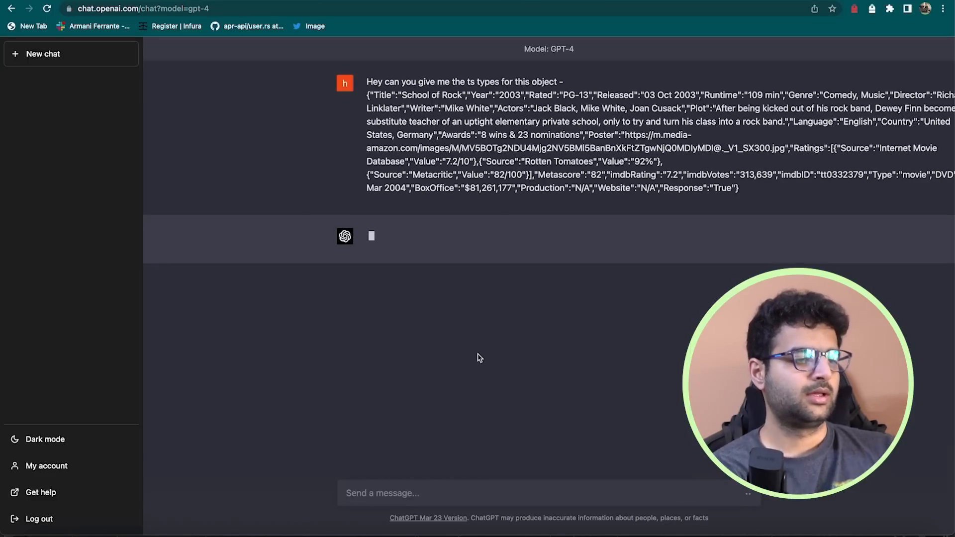